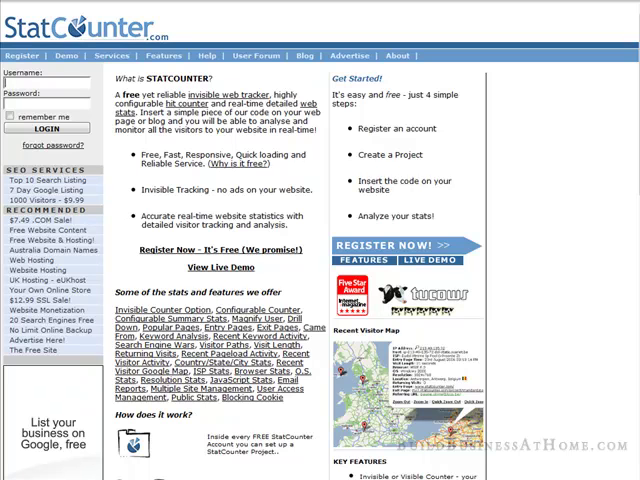
# - Log in to the StatCounter account to reach the My Projects list
pyautogui.click(36, 130)
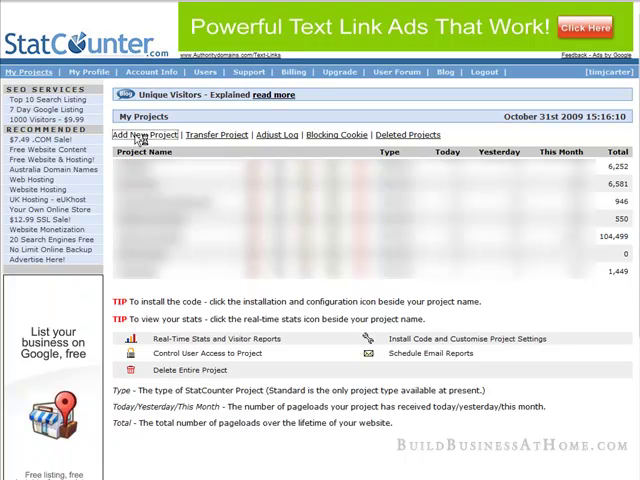
pyautogui.click(144, 136)
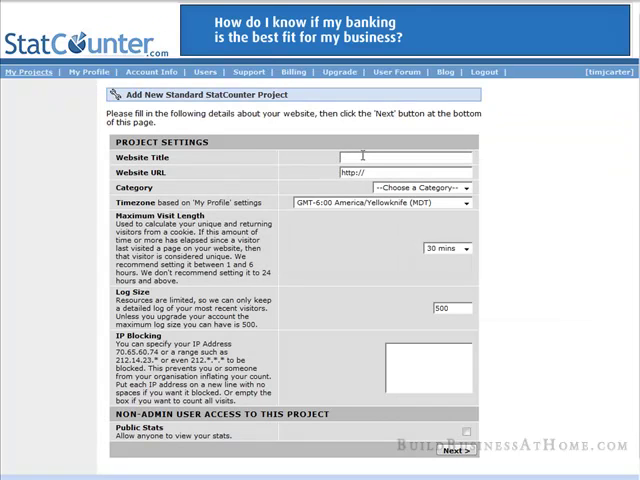
pyautogui.write('Beautiful Lawn and Garden')
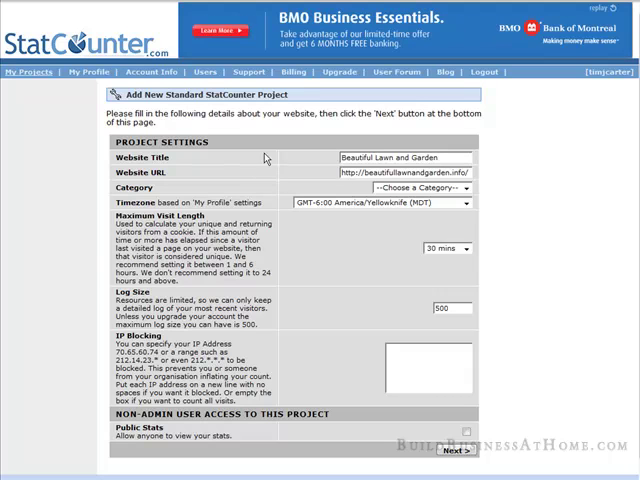
pyautogui.click(420, 188)
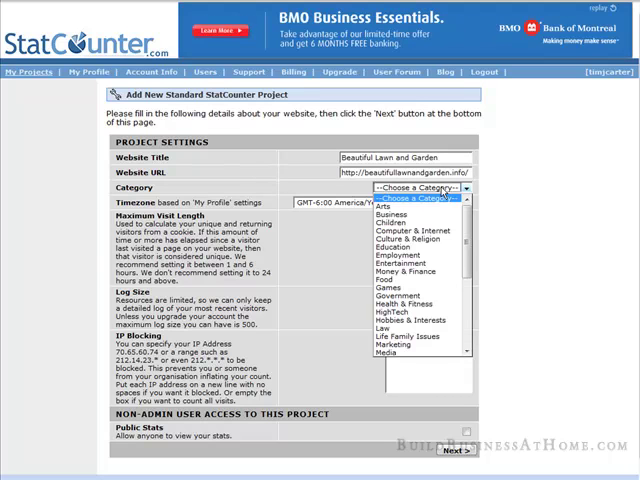
pyautogui.moveTo(412, 240)
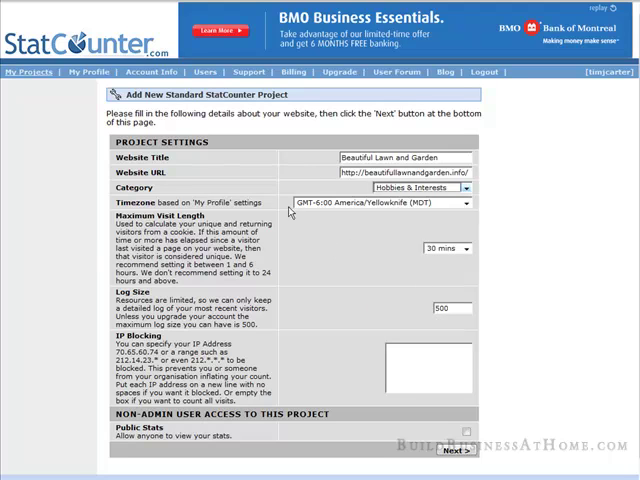
pyautogui.moveTo(432, 232)
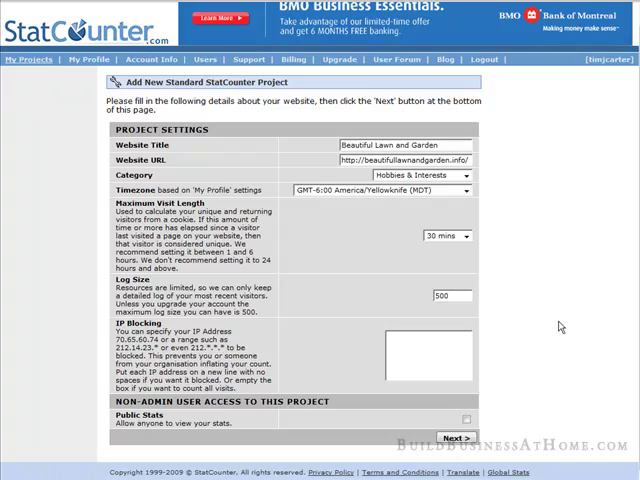
pyautogui.moveTo(356, 342)
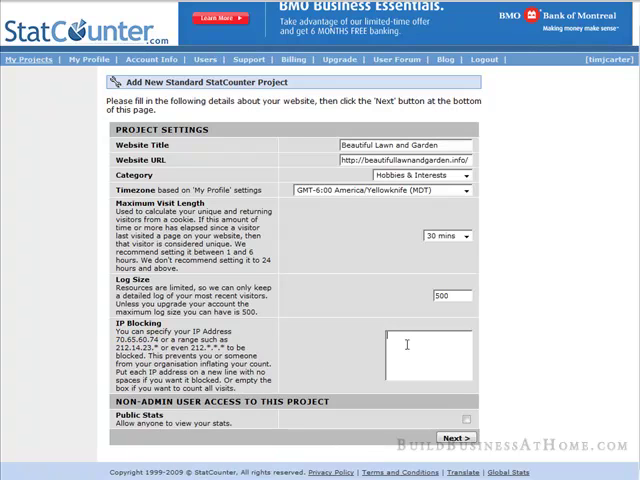
pyautogui.write('70.65.60.74')
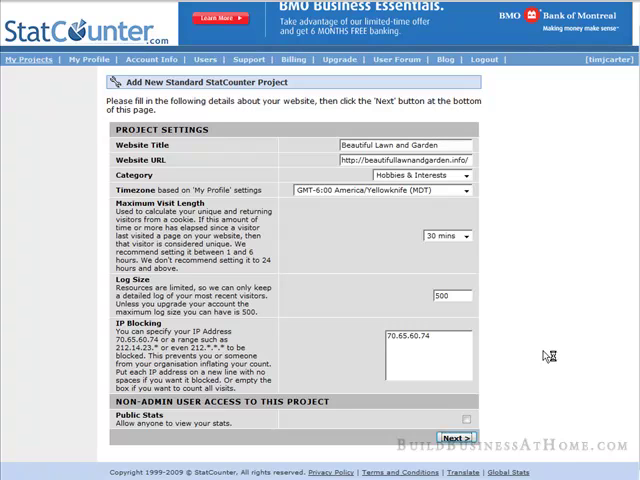
# - Create the project and choose an Invisible Counter for its tracking code
pyautogui.click(460, 436)
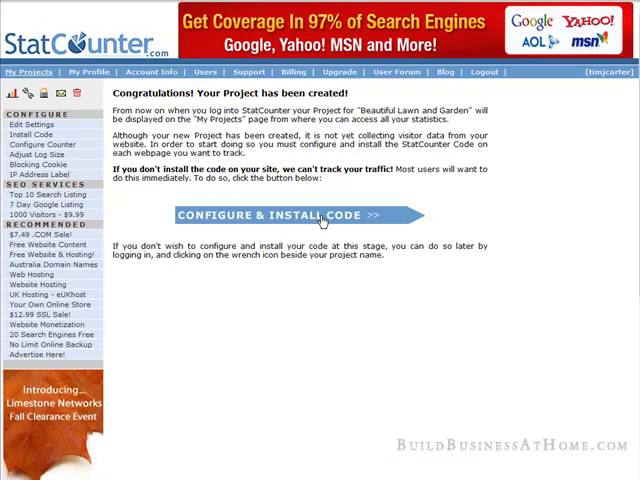
pyautogui.click(300, 214)
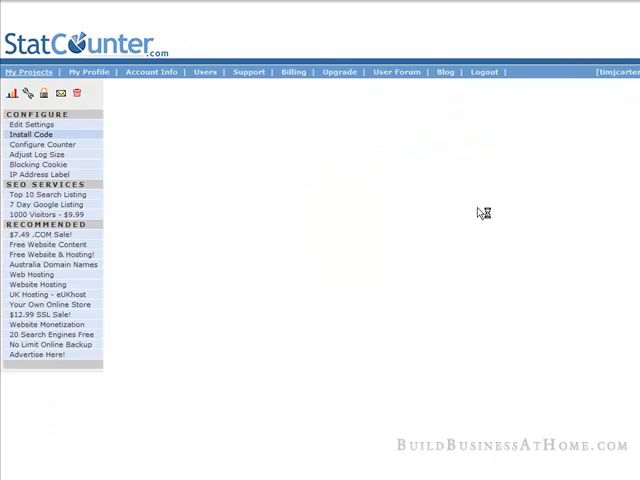
pyautogui.click(32, 134)
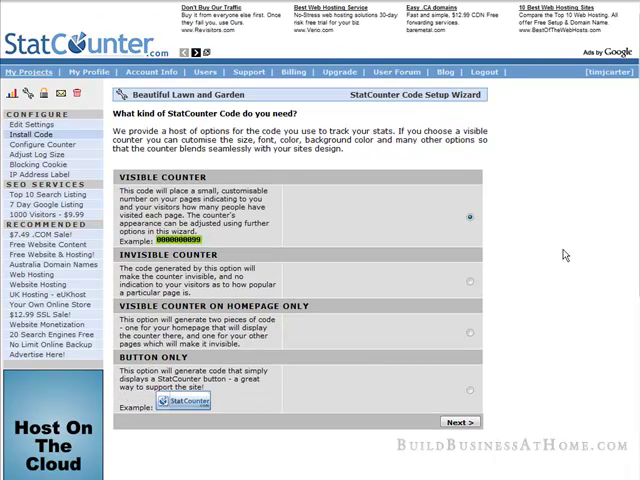
pyautogui.click(468, 284)
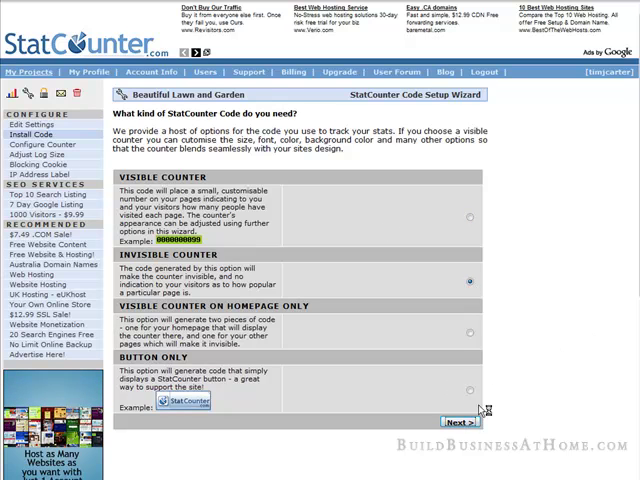
# - Continue with the Default Installation Guide to generate the tracking code
pyautogui.click(444, 418)
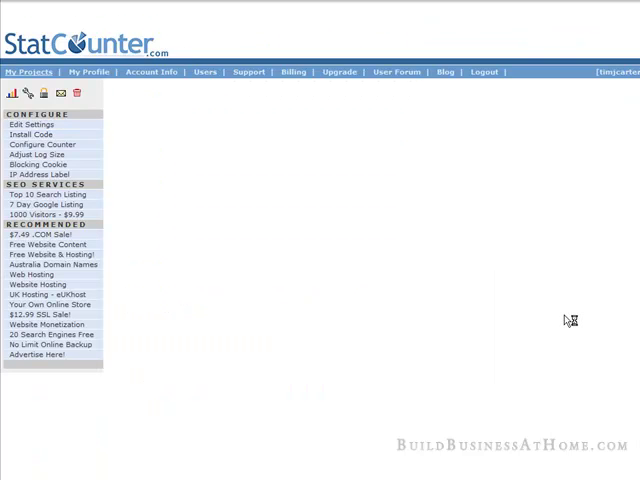
pyautogui.click(32, 134)
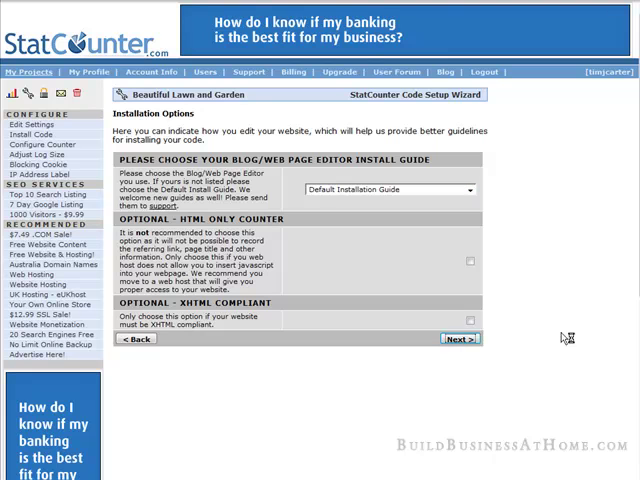
pyautogui.click(460, 340)
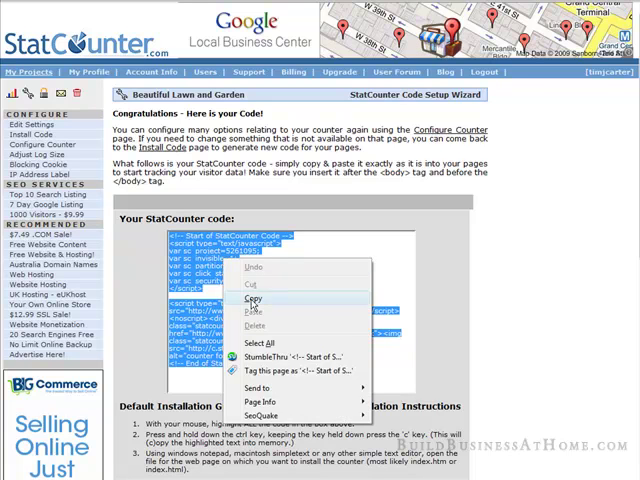
# - Copy the generated StatCounter code and keep a plain text copy in Notepad
pyautogui.click(252, 298)
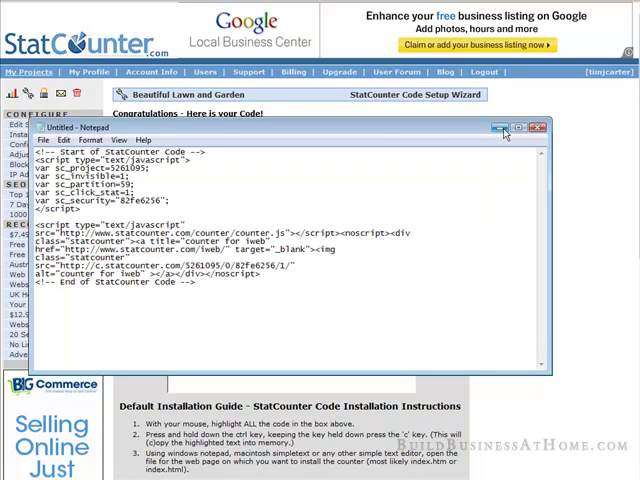
pyautogui.click(540, 126)
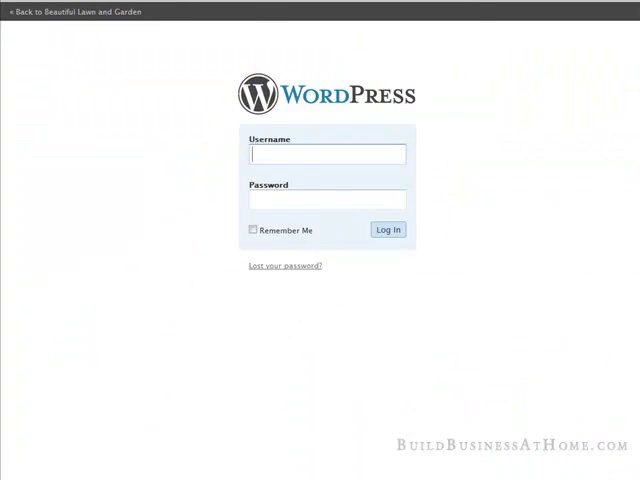
# - Log in at wp-admin and find footer.php in Appearance > Editor's Theme Files
pyautogui.click(388, 228)
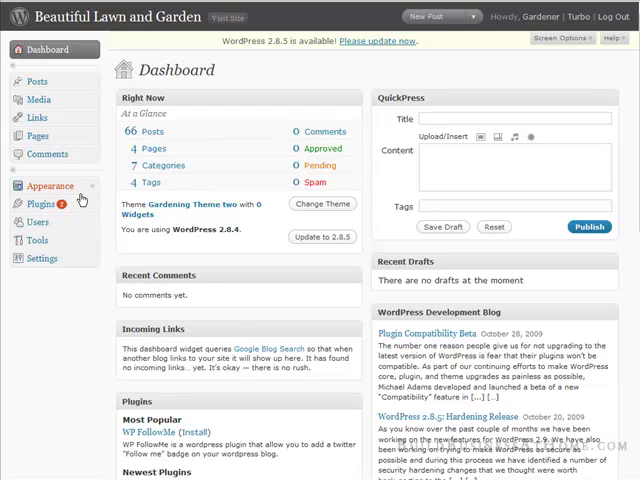
pyautogui.moveTo(240, 156)
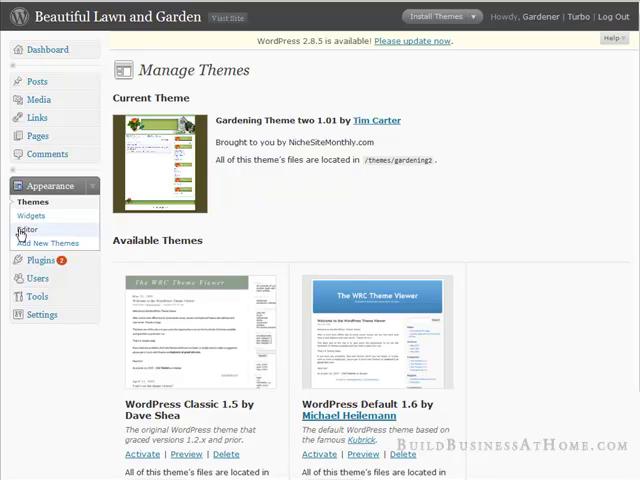
pyautogui.moveTo(452, 148)
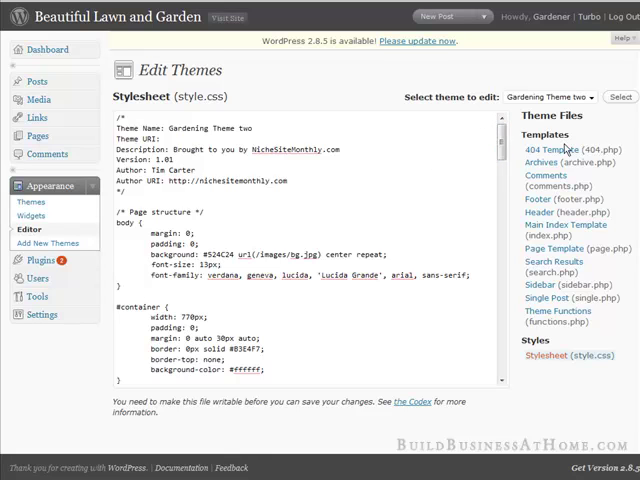
pyautogui.moveTo(536, 200)
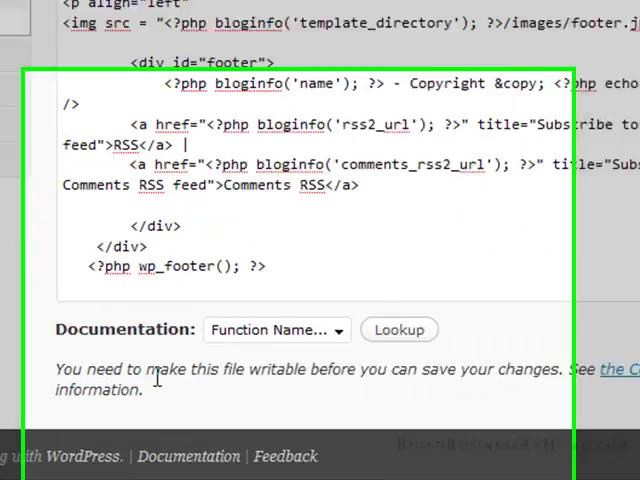
pyautogui.scroll(-3)
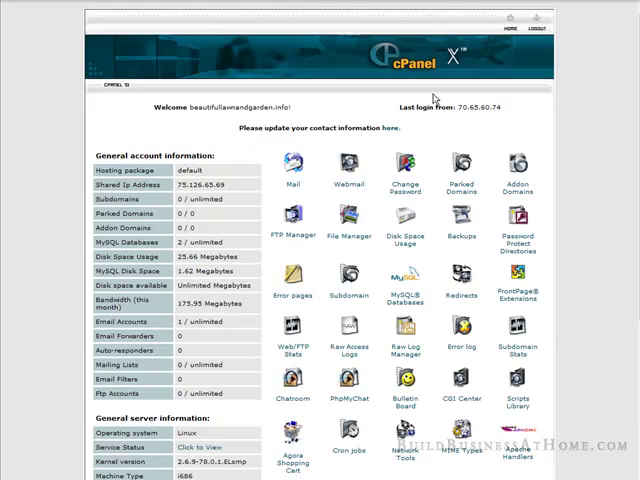
# - Browse File Manager into public_html/wp-content/themes
pyautogui.scroll(-3)
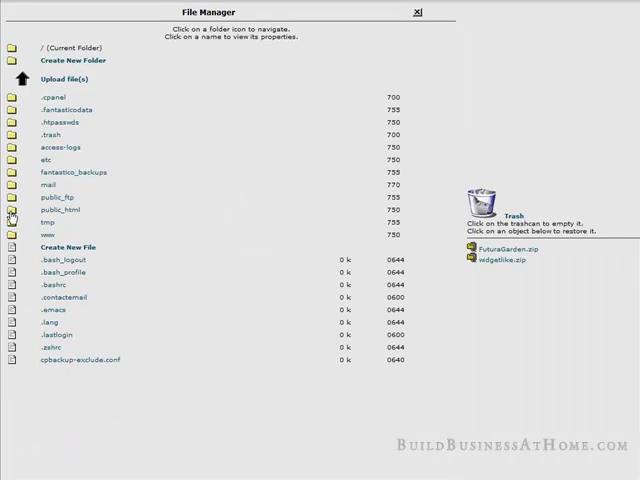
pyautogui.click(12, 210)
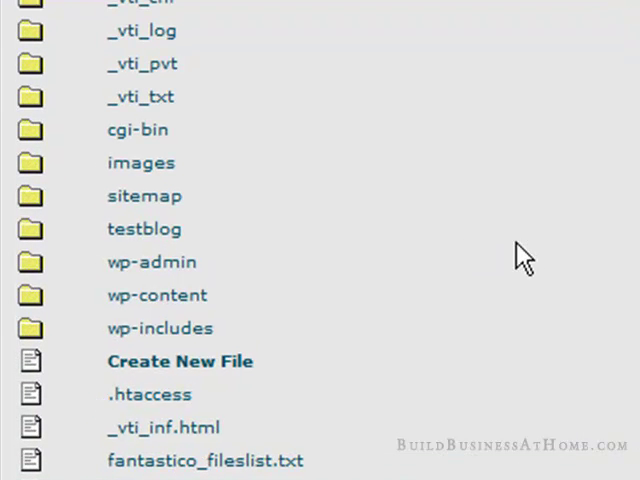
pyautogui.moveTo(538, 278)
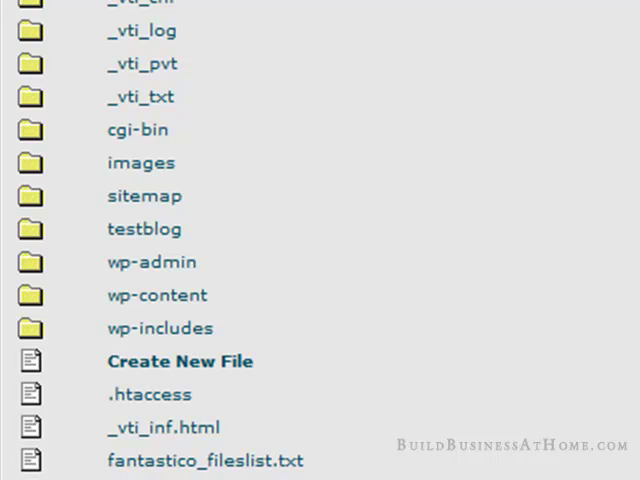
pyautogui.moveTo(356, 192)
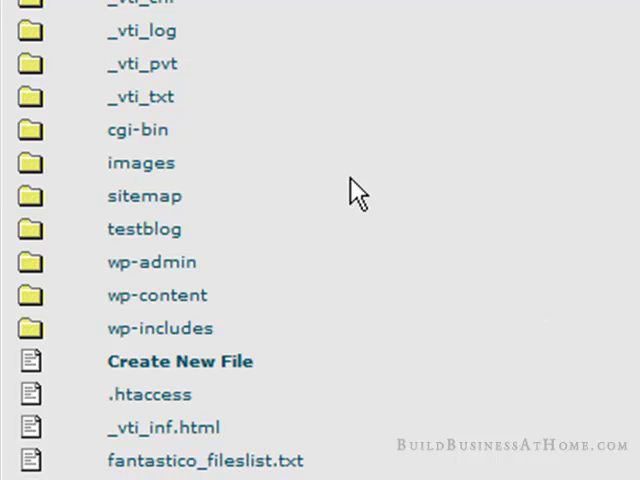
pyautogui.moveTo(378, 200)
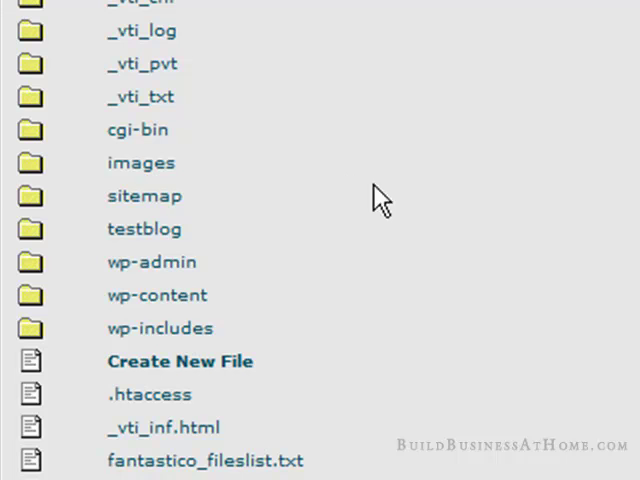
pyautogui.moveTo(504, 264)
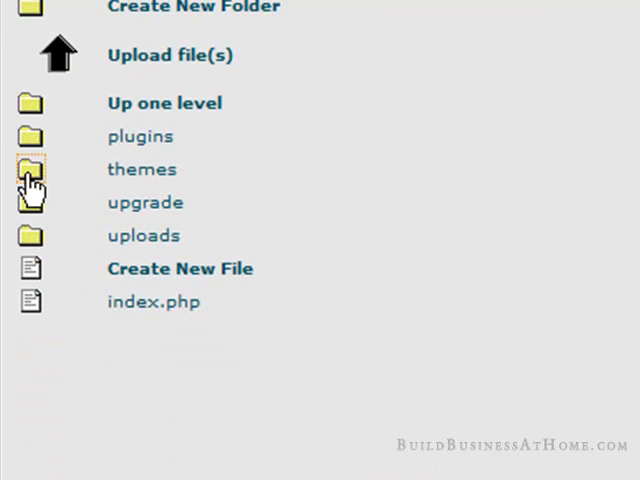
pyautogui.click(32, 168)
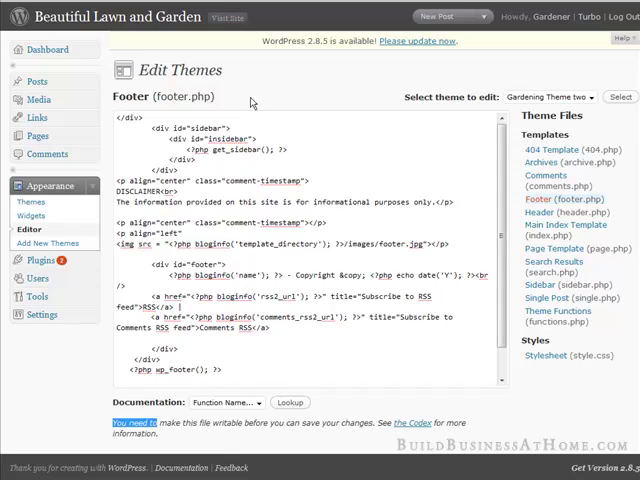
pyautogui.moveTo(330, 152)
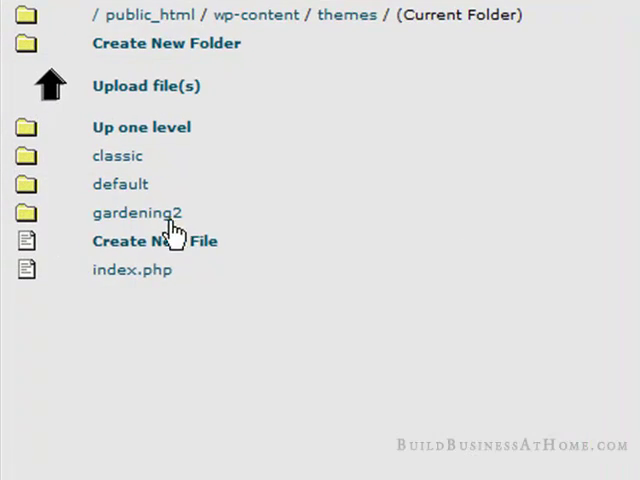
pyautogui.moveTo(30, 216)
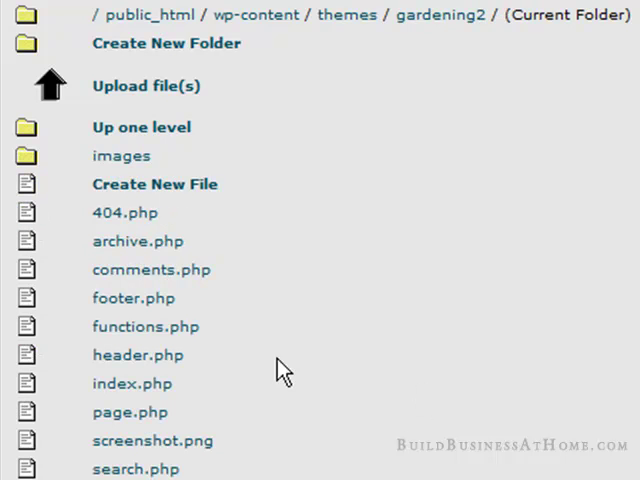
# - Select gardening2's footer.php and bring up its Change Permissions settings
pyautogui.click(132, 298)
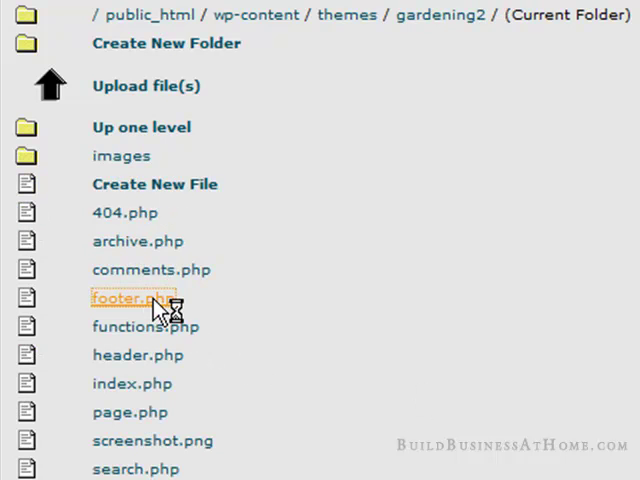
pyautogui.click(124, 296)
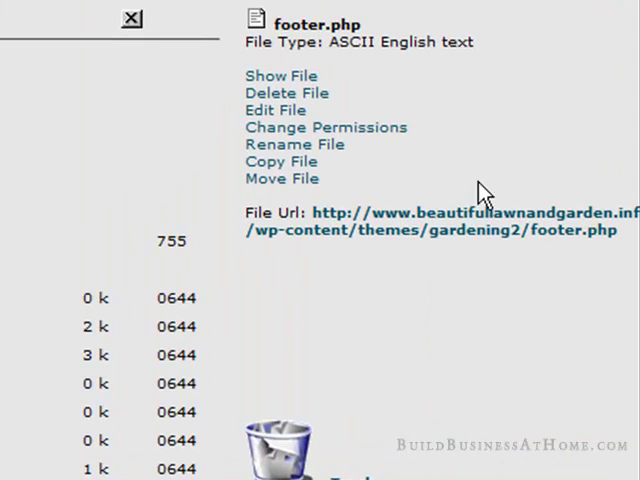
pyautogui.click(316, 128)
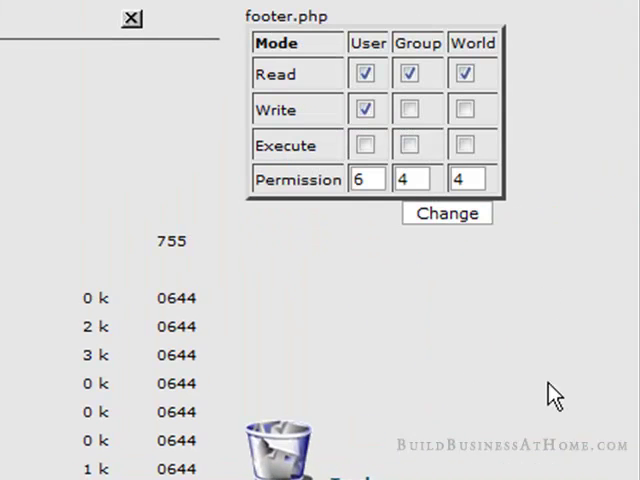
# - Grant Write to Group and World and apply permission 666 to footer.php
pyautogui.click(408, 108)
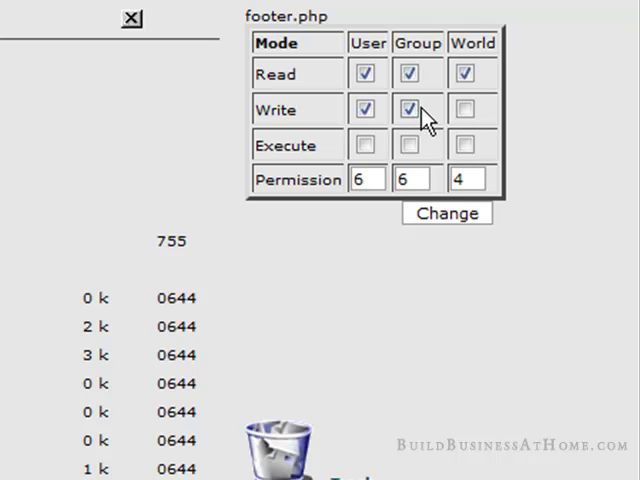
pyautogui.click(464, 108)
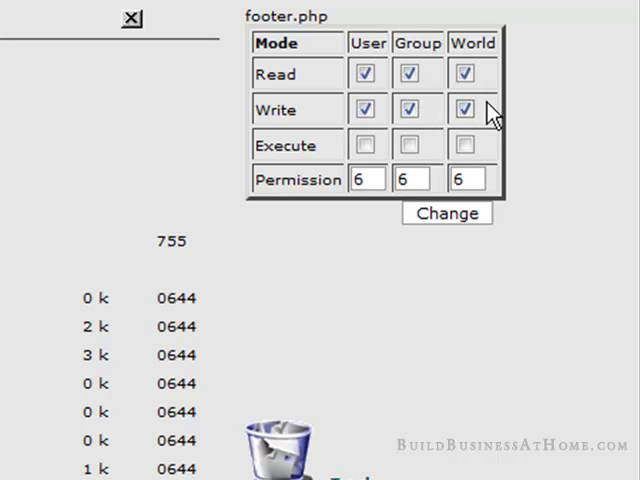
pyautogui.scroll(-3)
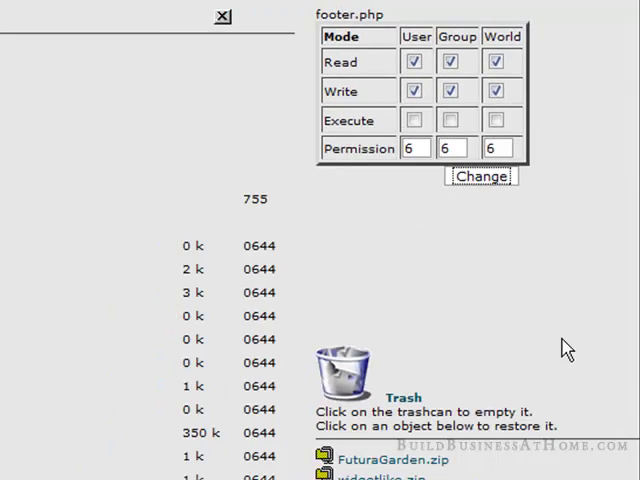
pyautogui.click(480, 176)
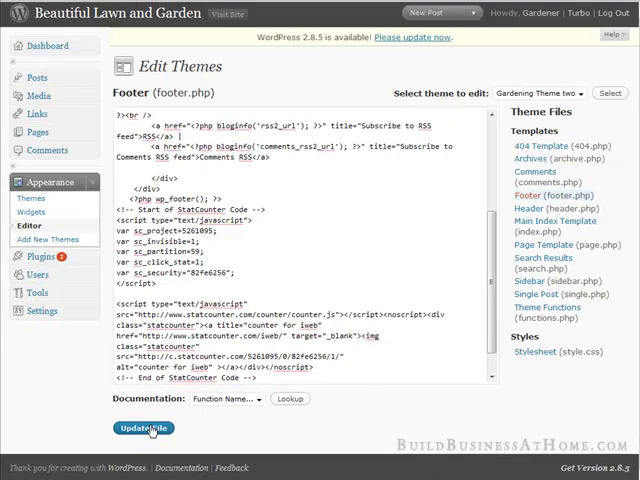
pyautogui.moveTo(528, 380)
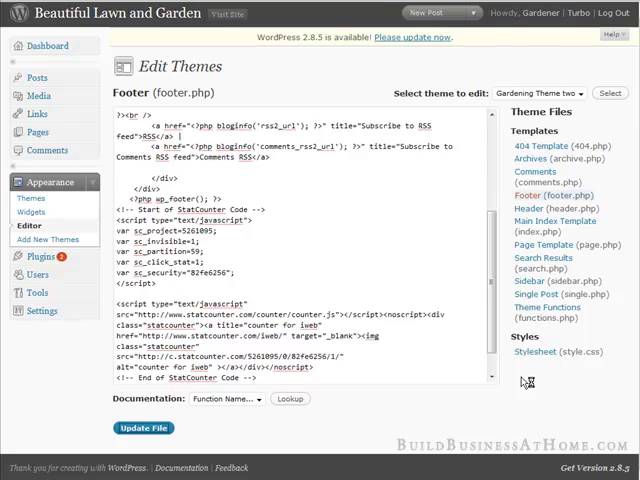
# - Update footer.php with the StatCounter code pasted at its end
pyautogui.click(144, 428)
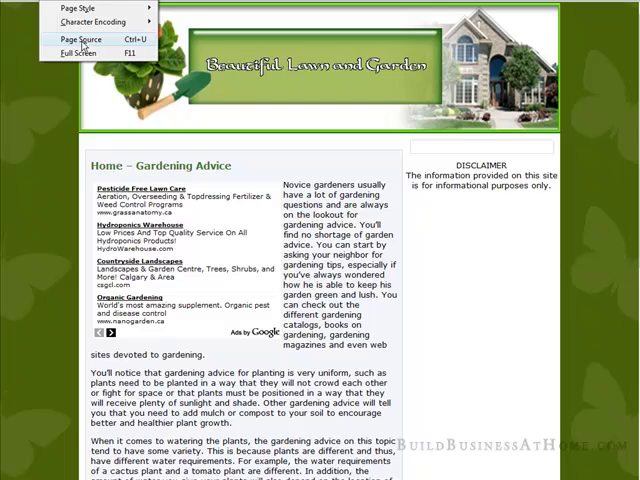
# - View the home page's source and look for the StatCounter code
pyautogui.click(78, 40)
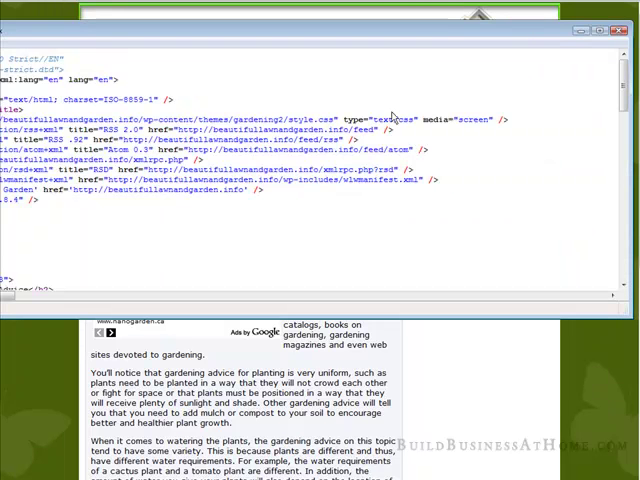
pyautogui.scroll(-3)
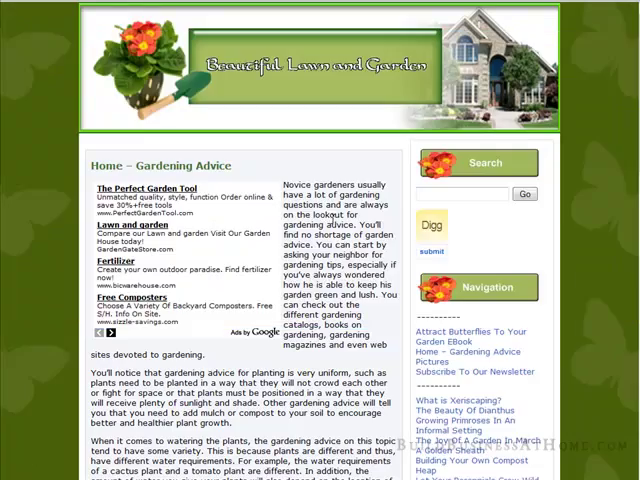
pyautogui.scroll(-3)
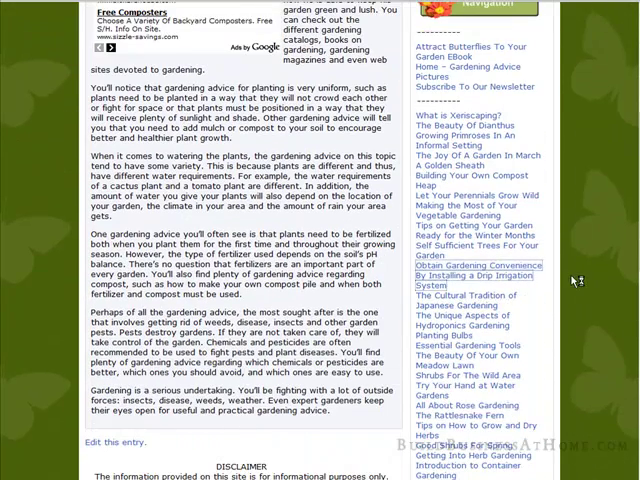
# - Open the drip irrigation post and view its page source for the tracking code
pyautogui.click(480, 276)
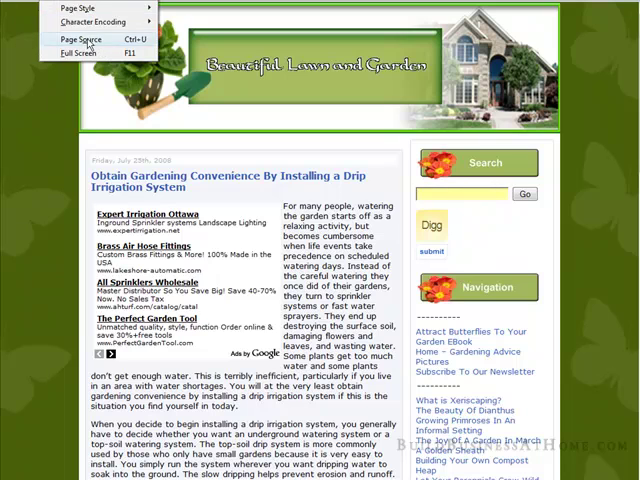
pyautogui.click(80, 40)
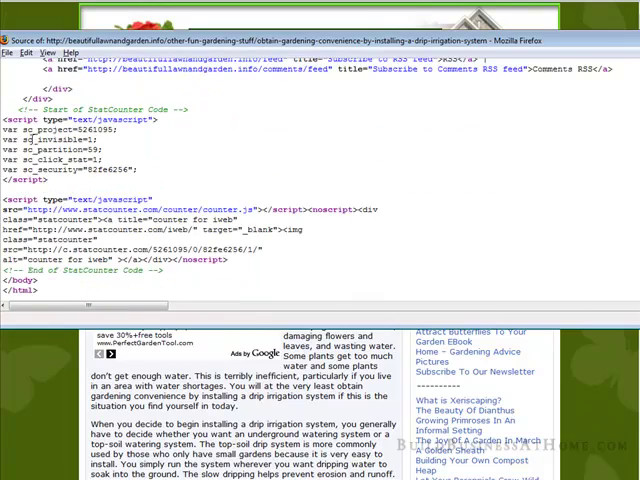